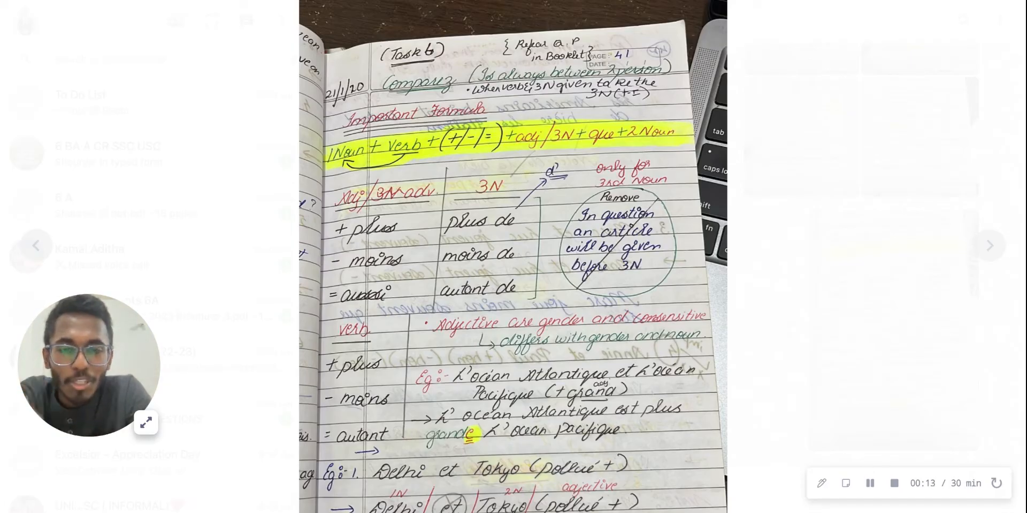
# Step: Scroll through the worksheet photo, then close the media viewer to return to the To Do List chat
pyautogui.scroll(-3)
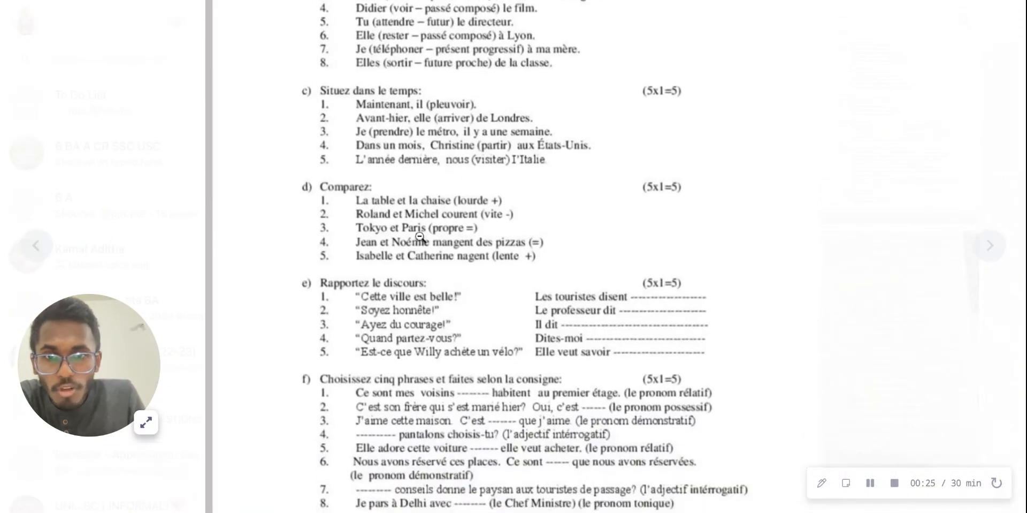
pyautogui.scroll(-3)
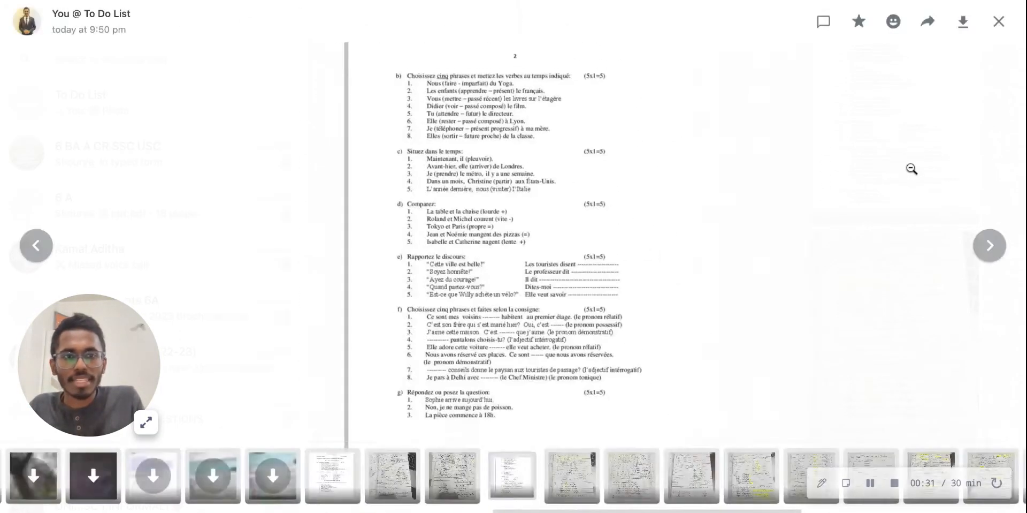
pyautogui.click(999, 21)
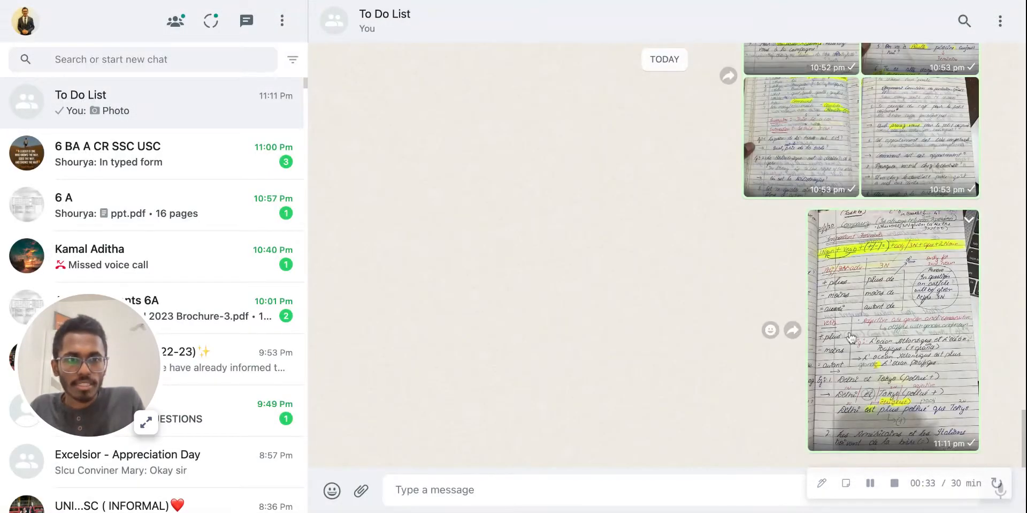
# Step: View the handwritten Comparez notes photo in the media viewer and scroll over its content
pyautogui.click(892, 327)
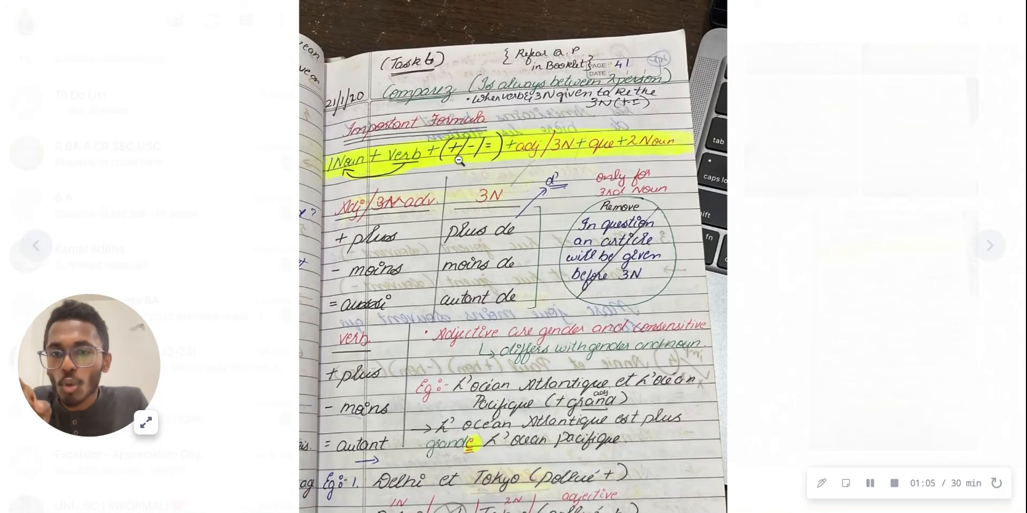
pyautogui.scroll(-3)
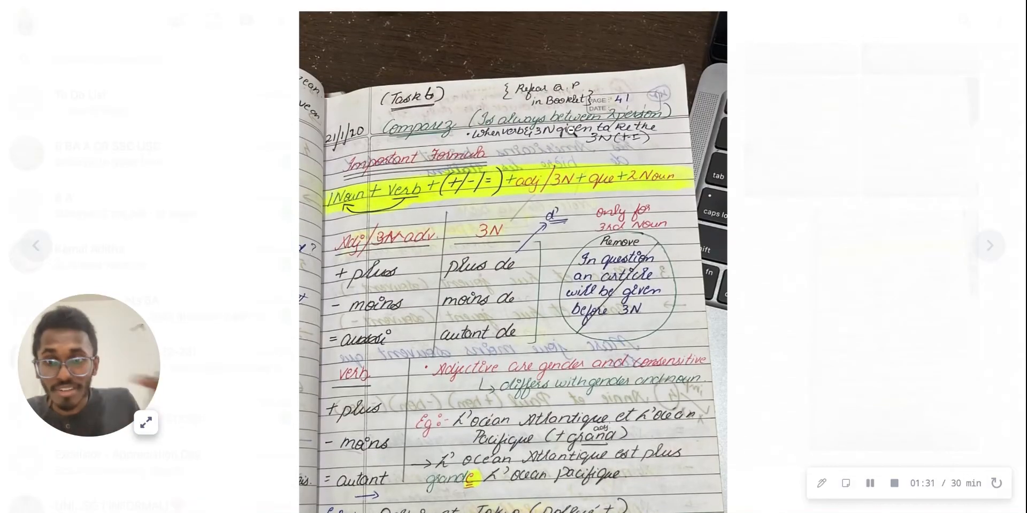
pyautogui.scroll(-3)
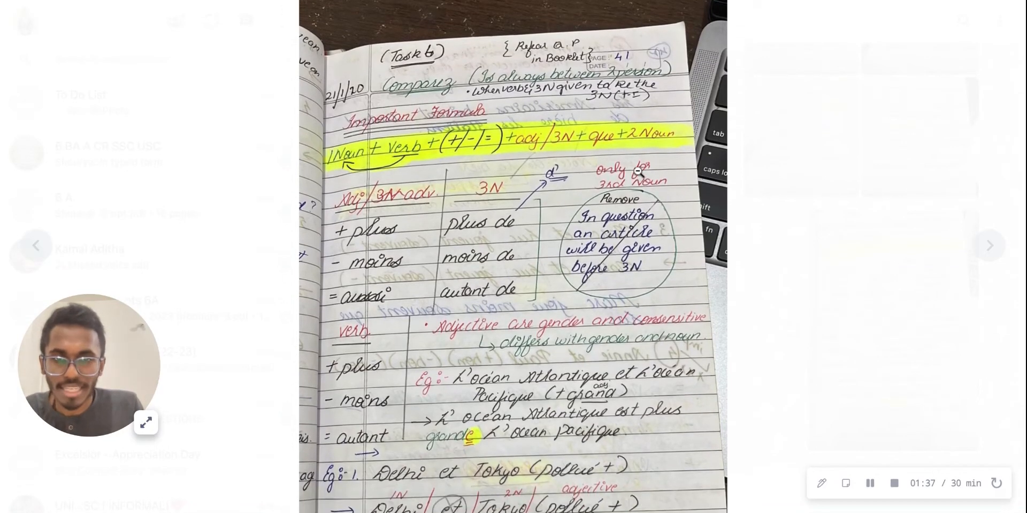
pyautogui.scroll(-3)
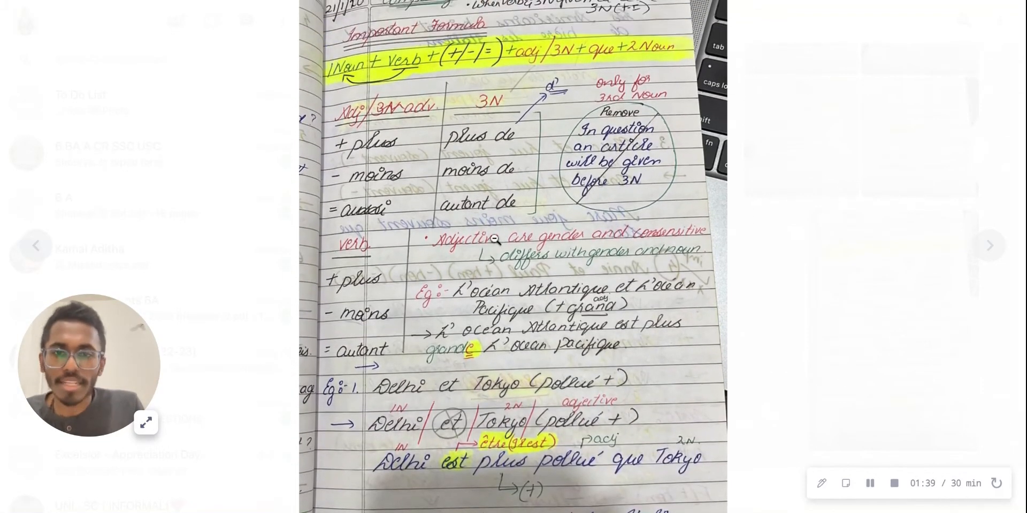
pyautogui.scroll(-3)
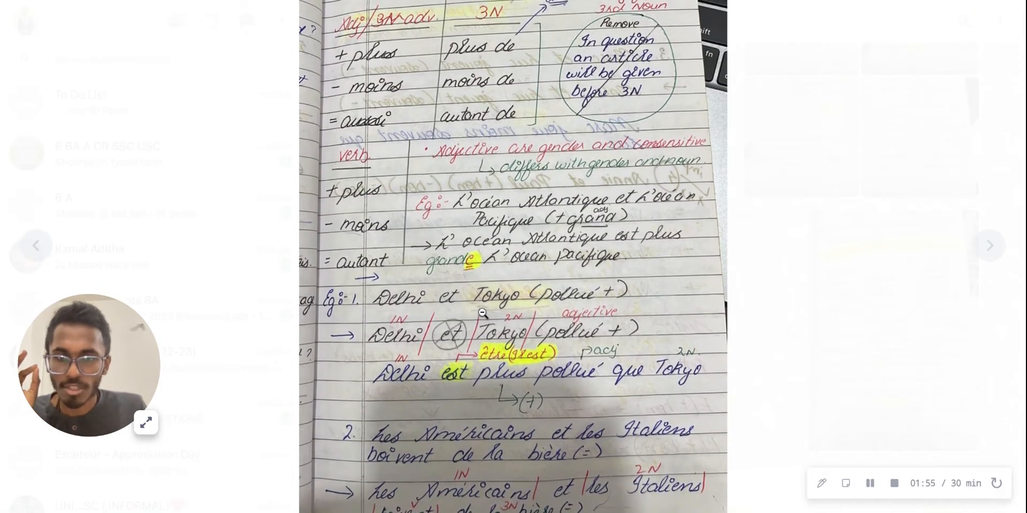
pyautogui.scroll(-3)
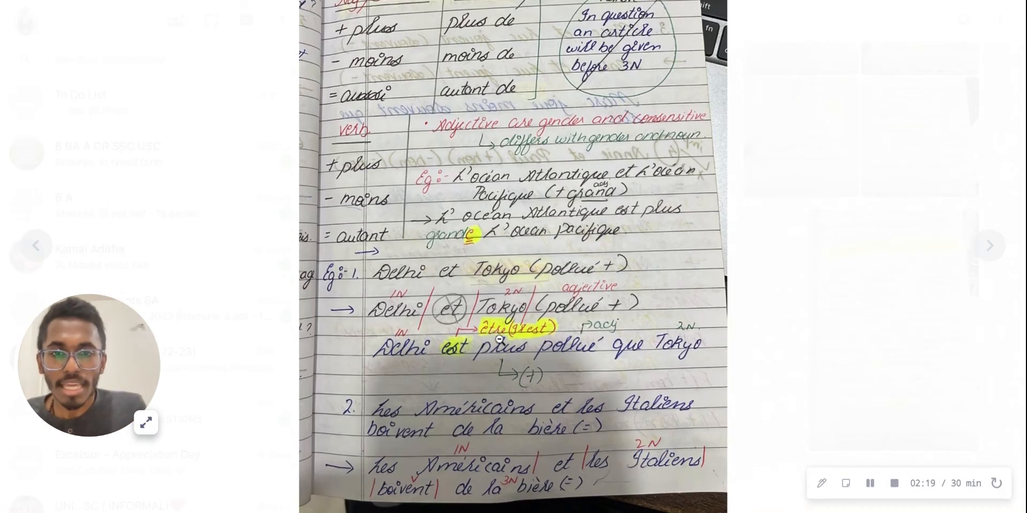
pyautogui.scroll(-3)
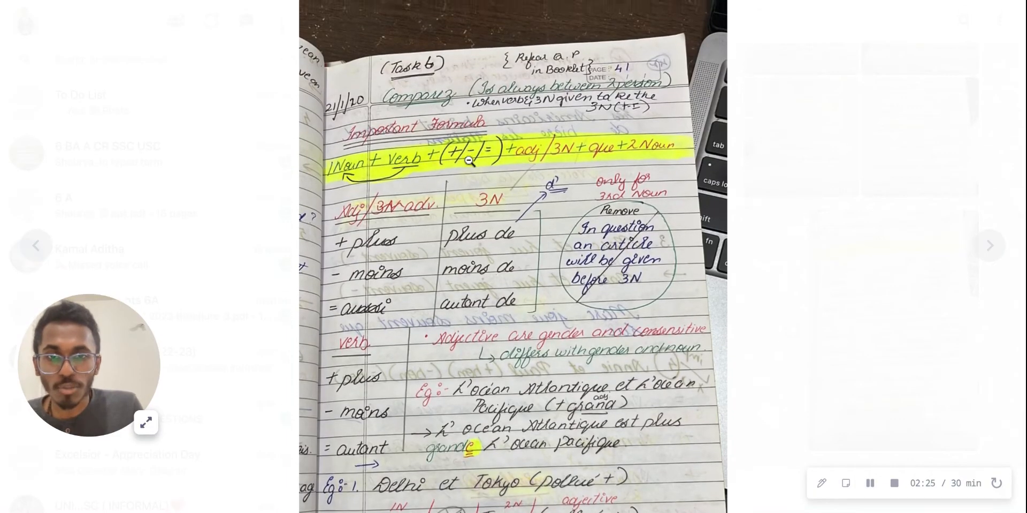
# Step: Zoom out of the Delhi et Tokyo page and move on to the Annie et Paul notes photo
pyautogui.scroll(-3)
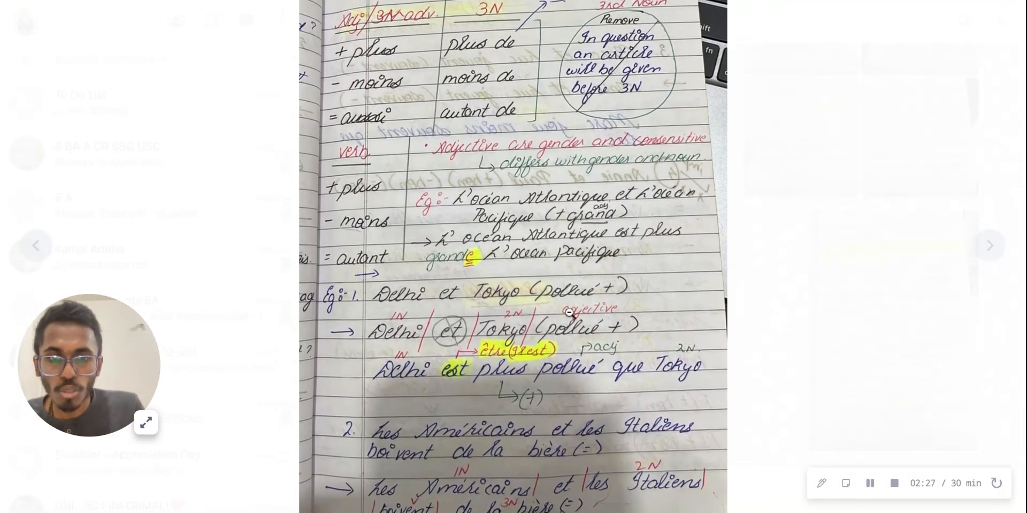
pyautogui.scroll(-3)
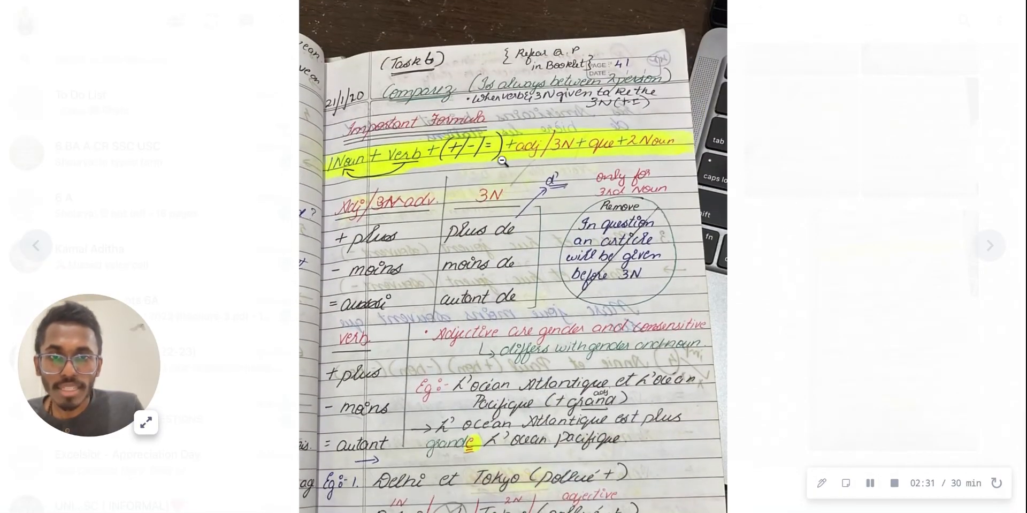
pyautogui.scroll(-3)
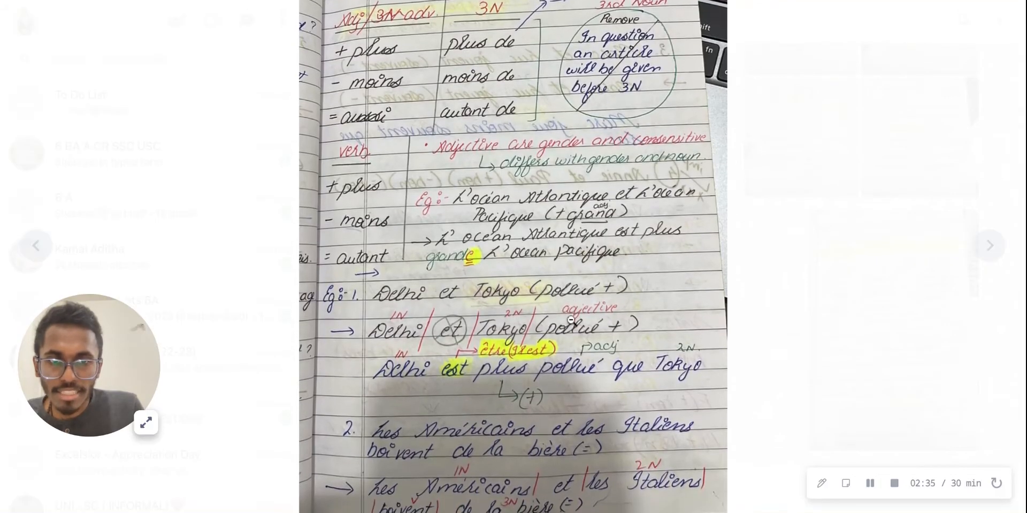
pyautogui.scroll(-3)
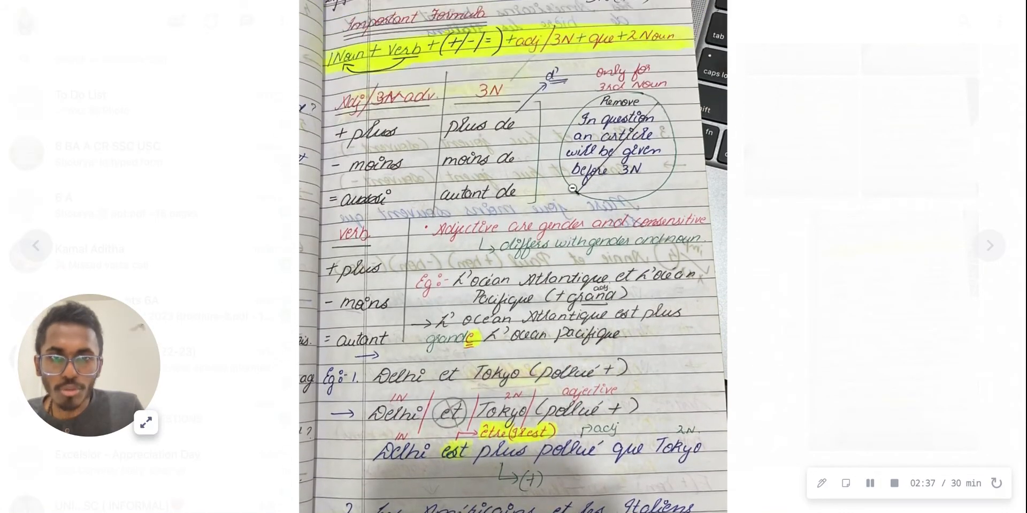
pyautogui.scroll(-3)
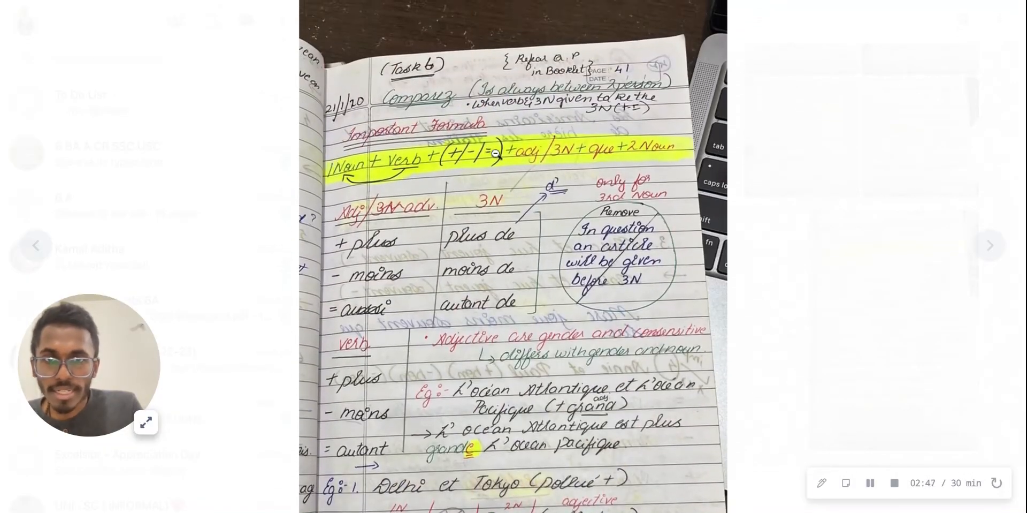
pyautogui.scroll(-3)
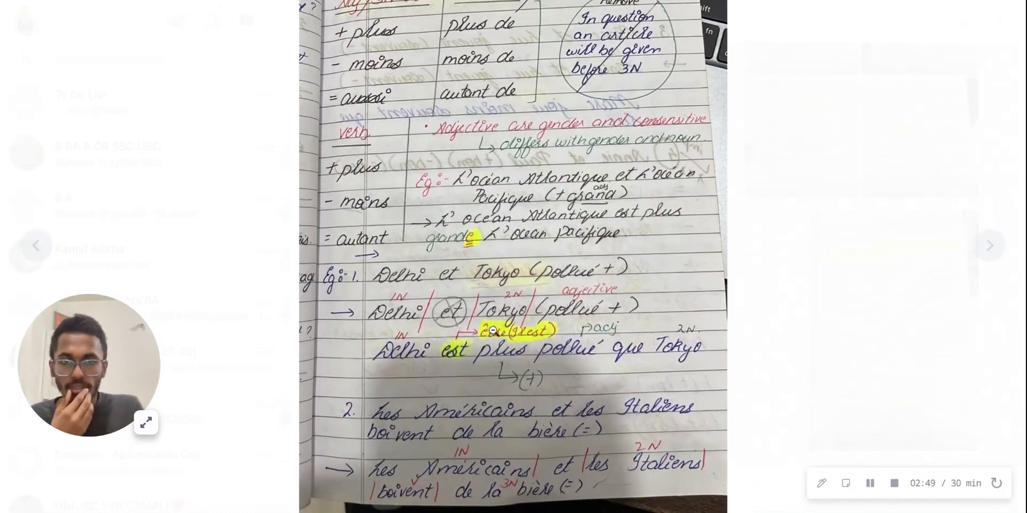
pyautogui.scroll(-3)
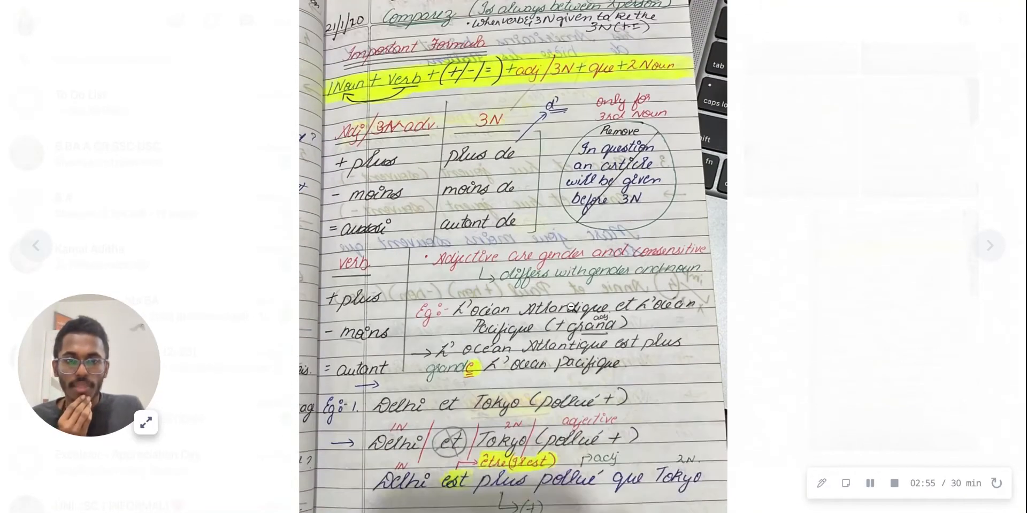
pyautogui.scroll(-3)
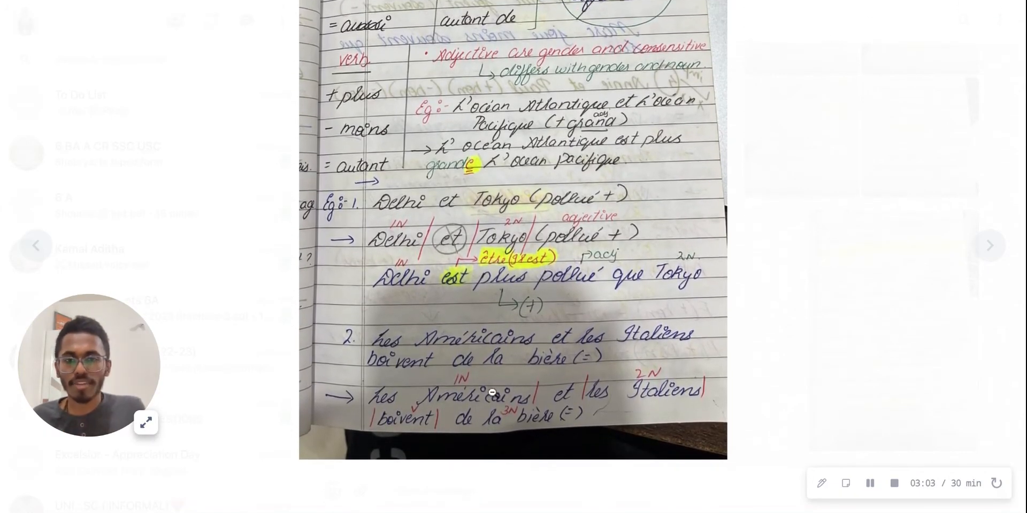
pyautogui.scroll(-3)
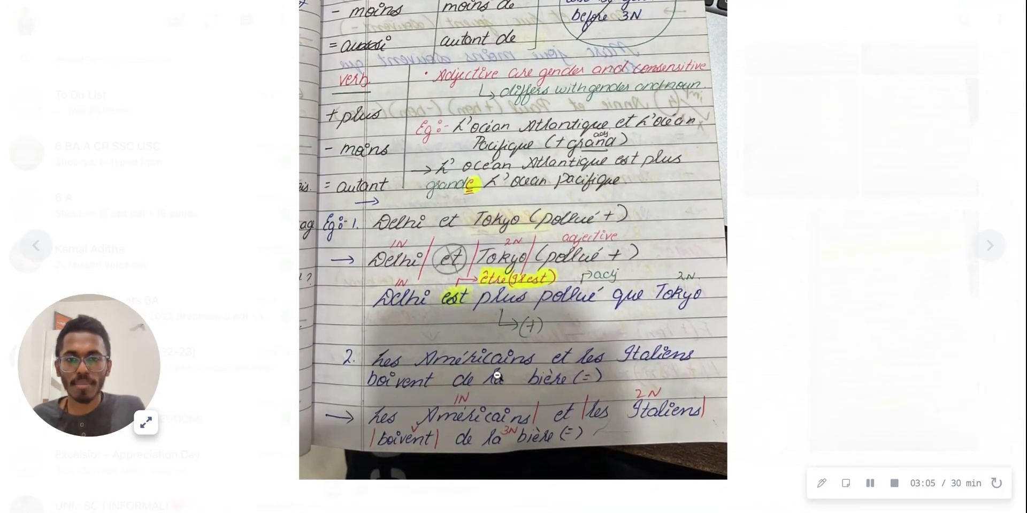
pyautogui.scroll(-3)
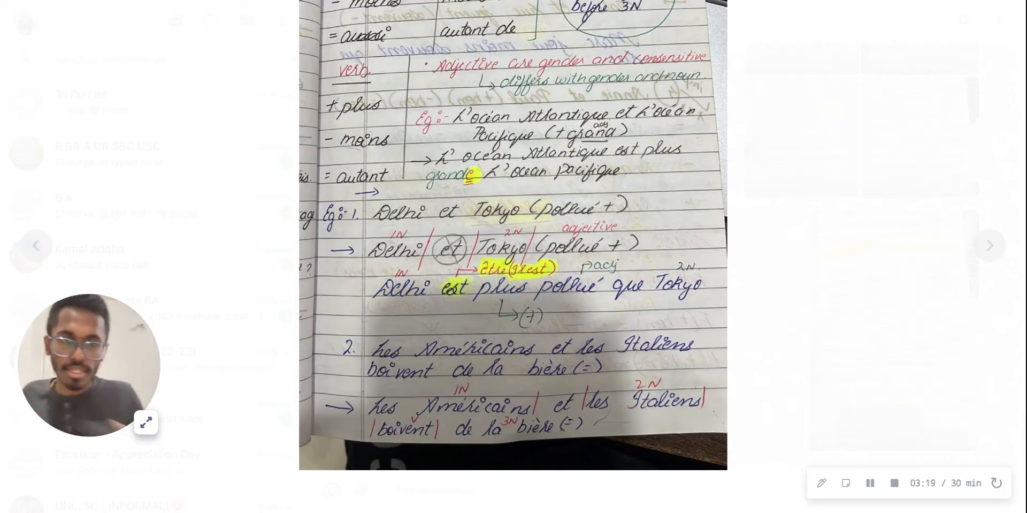
pyautogui.scroll(-3)
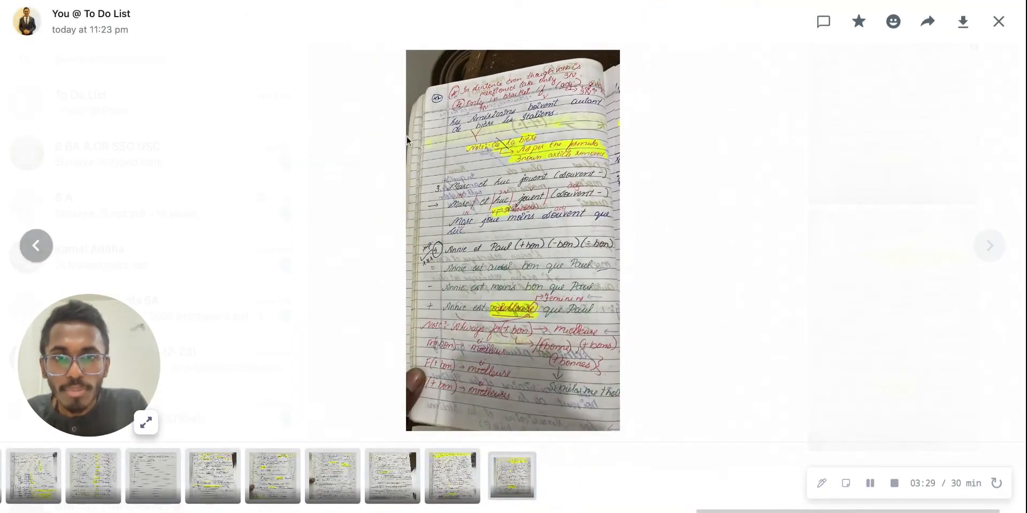
pyautogui.click(998, 21)
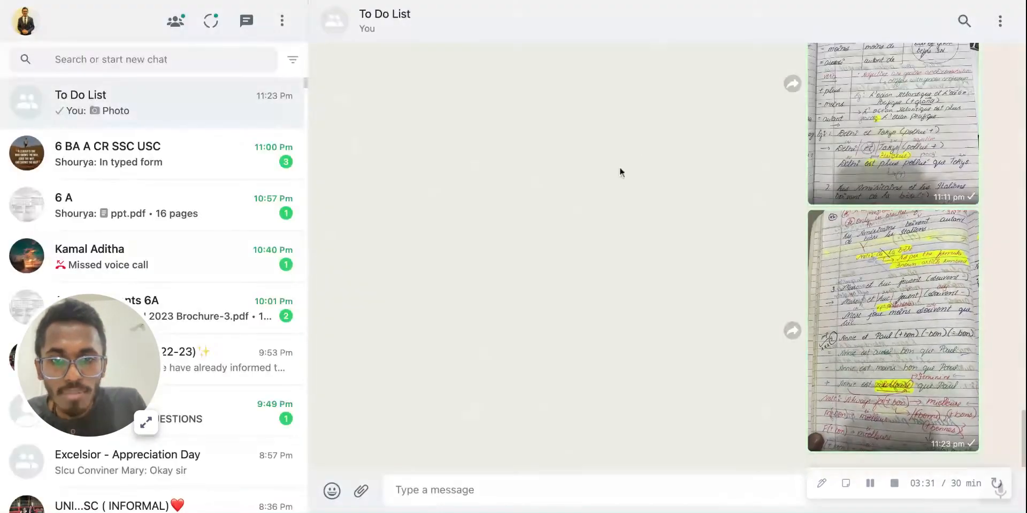
pyautogui.click(892, 123)
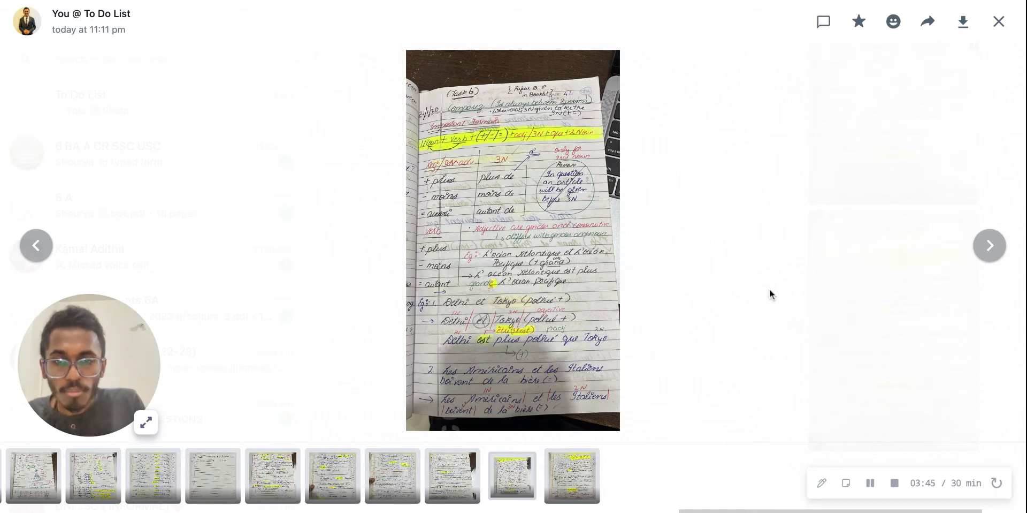
pyautogui.moveTo(957, 287)
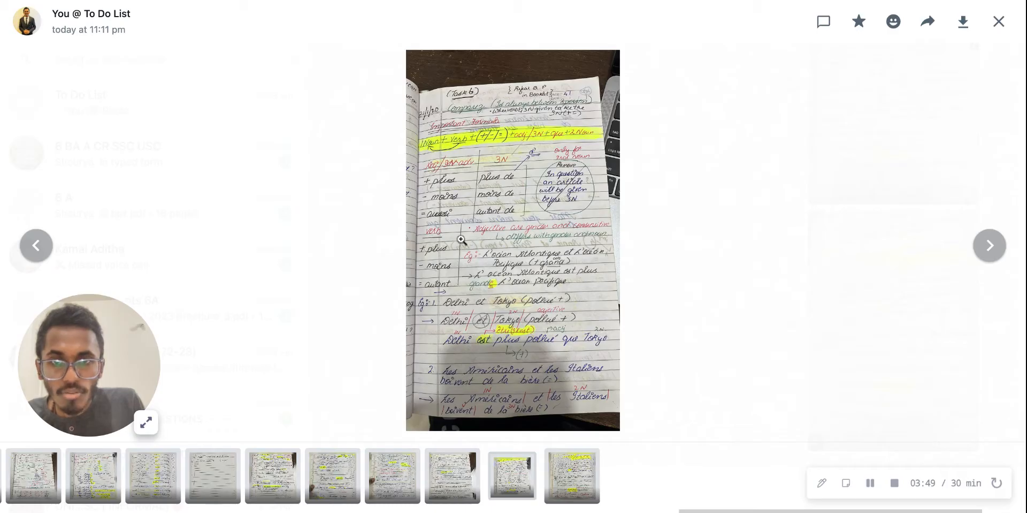
pyautogui.moveTo(448, 381)
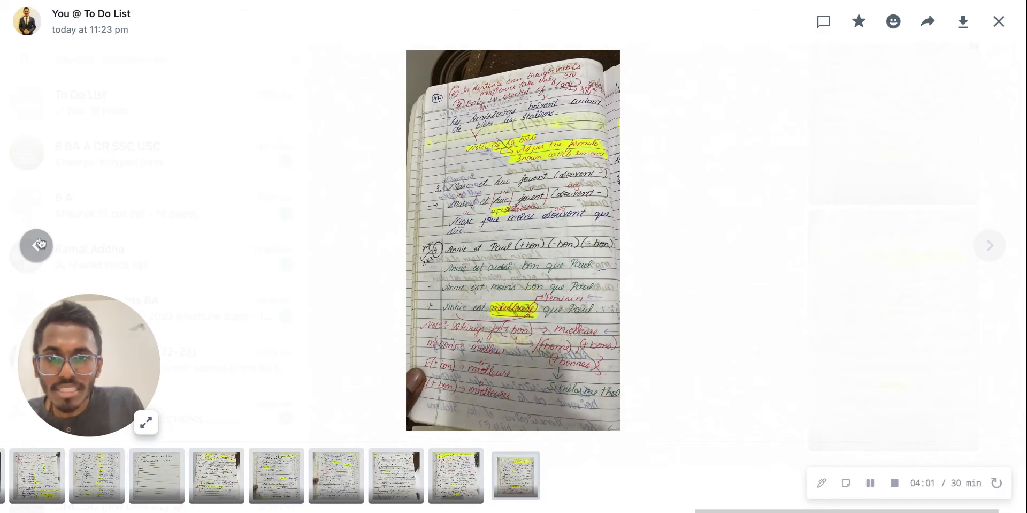
# Step: Return the viewer from the Annie et Paul page to the Delhi et Tokyo Comparez photo
pyautogui.click(36, 245)
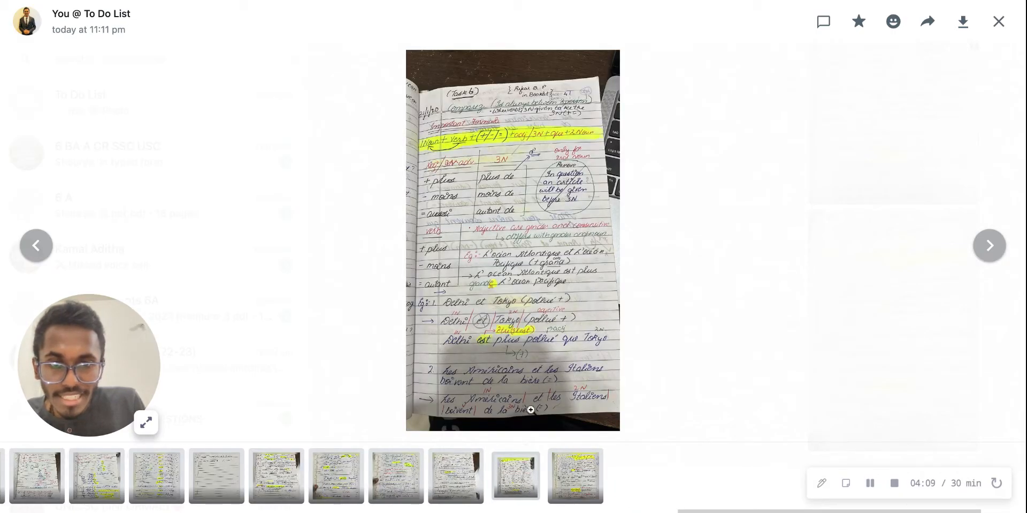
pyautogui.moveTo(948, 258)
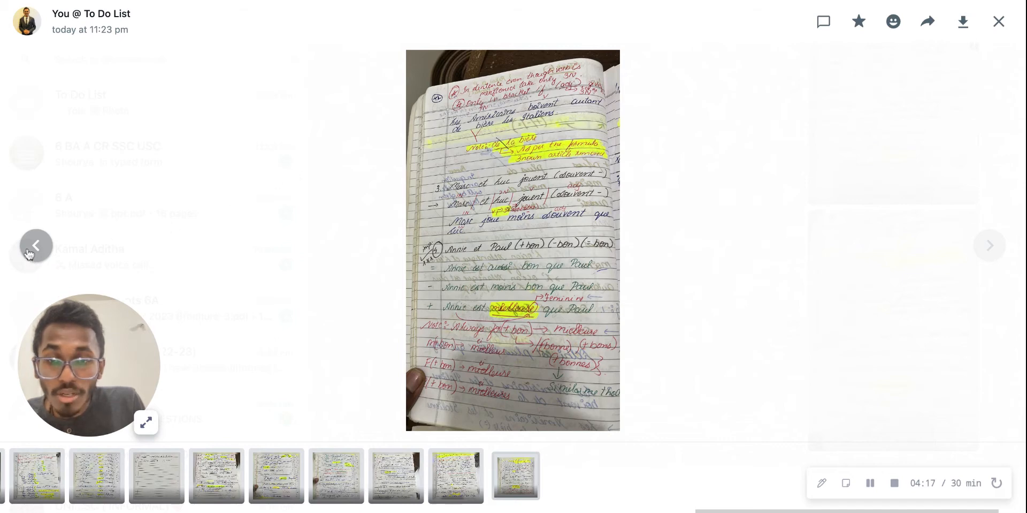
pyautogui.click(989, 245)
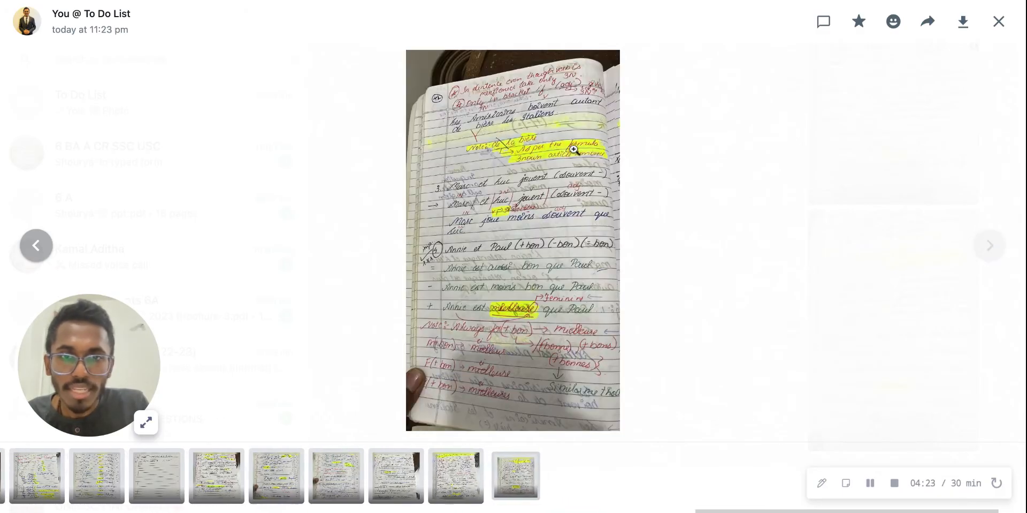
pyautogui.moveTo(589, 110)
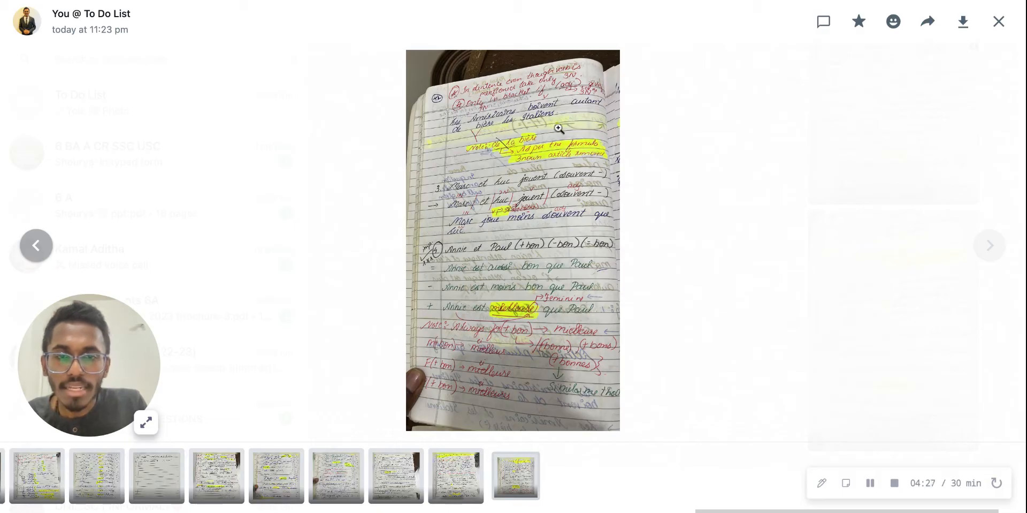
pyautogui.click(558, 127)
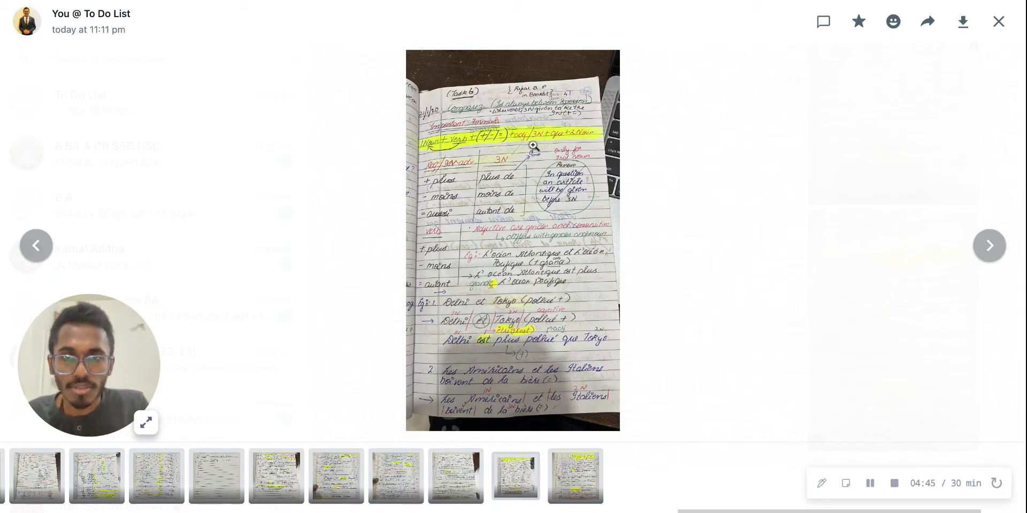
pyautogui.moveTo(471, 392)
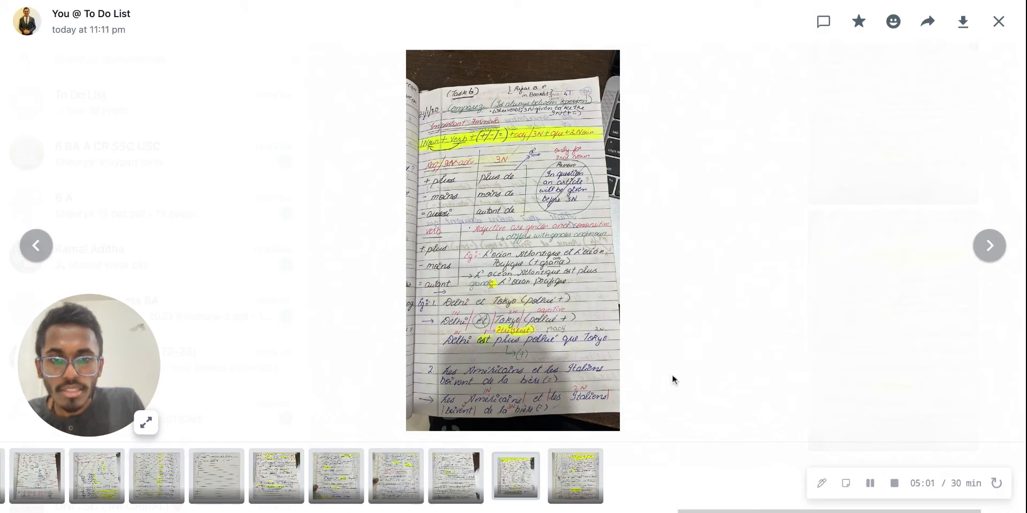
# Step: Close the viewer and reopen the 11:23 notes photo with the Marc et Luc and Annie et Paul examples
pyautogui.click(990, 245)
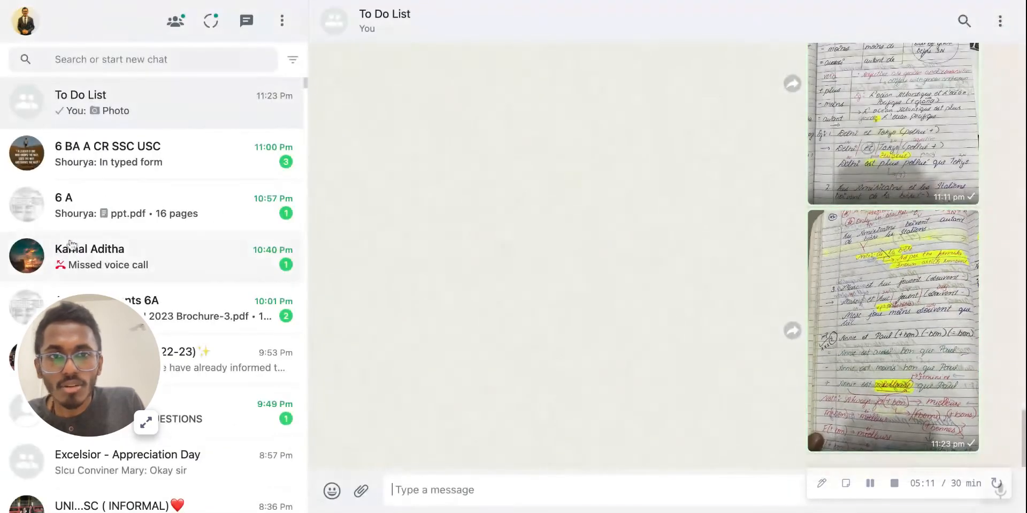
pyautogui.click(892, 121)
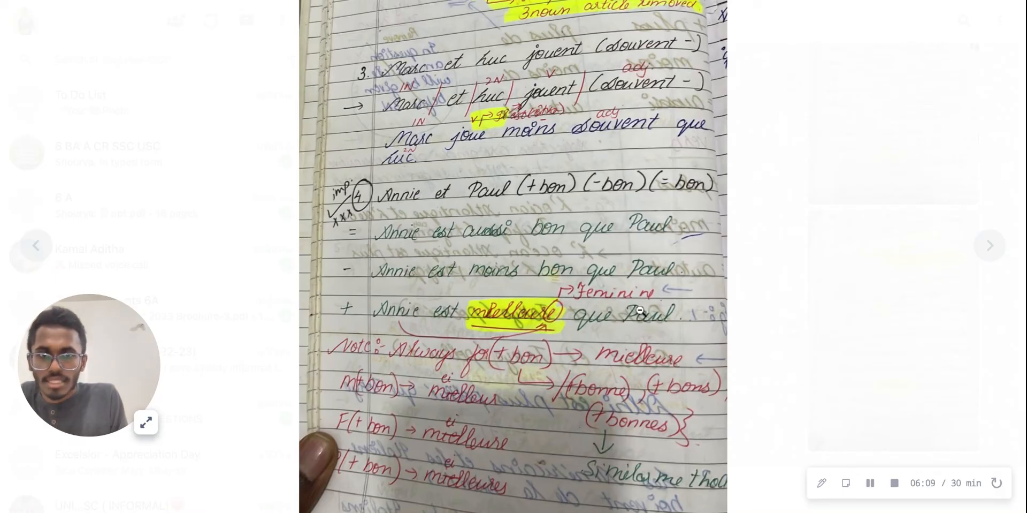
pyautogui.scroll(-3)
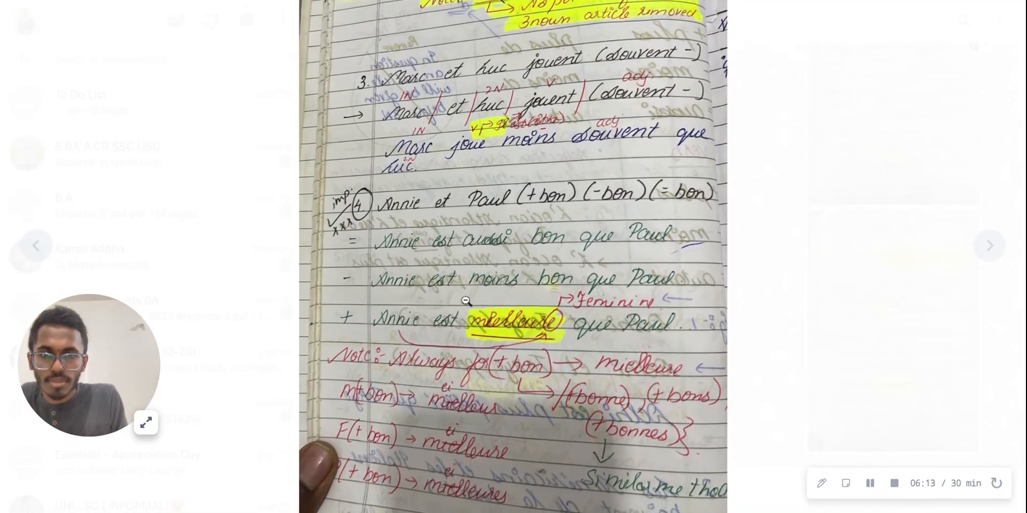
pyautogui.scroll(-3)
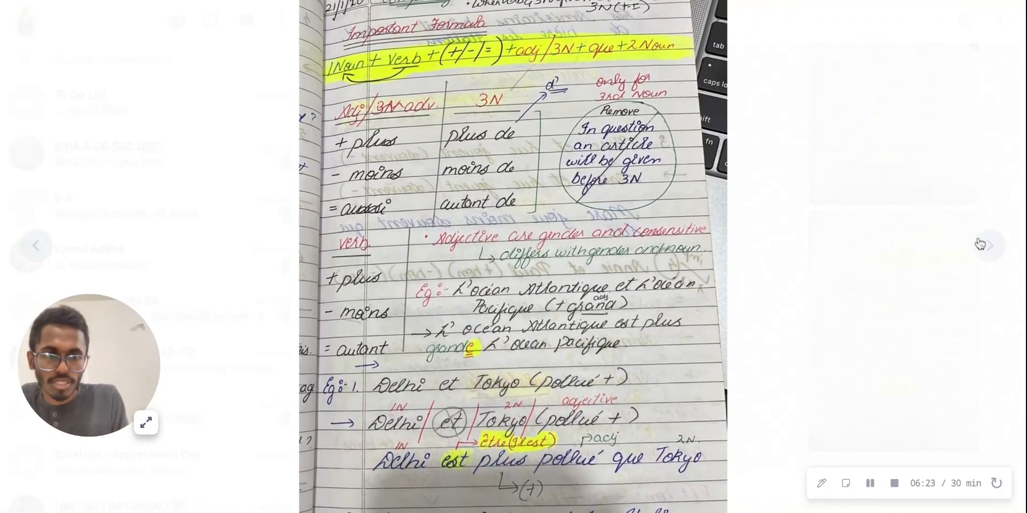
pyautogui.click(990, 245)
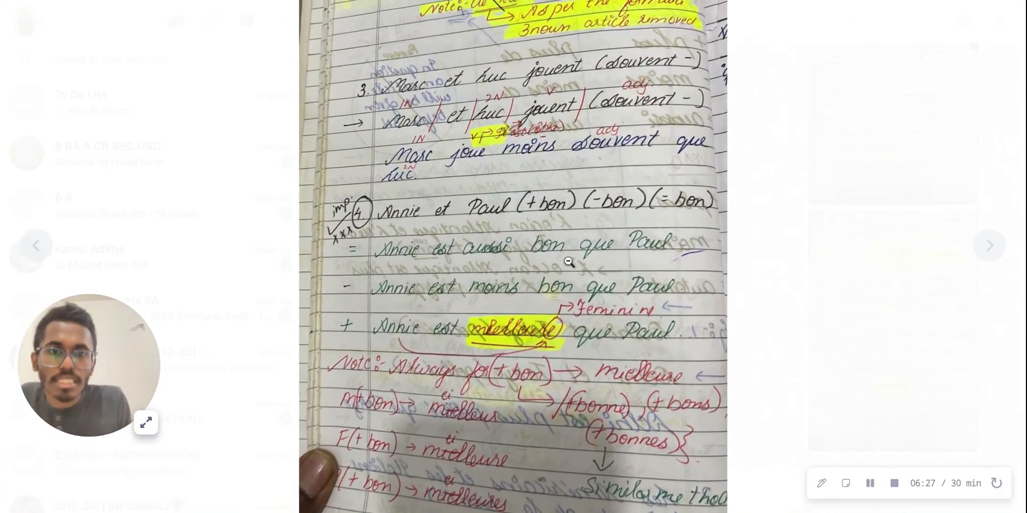
pyautogui.scroll(-3)
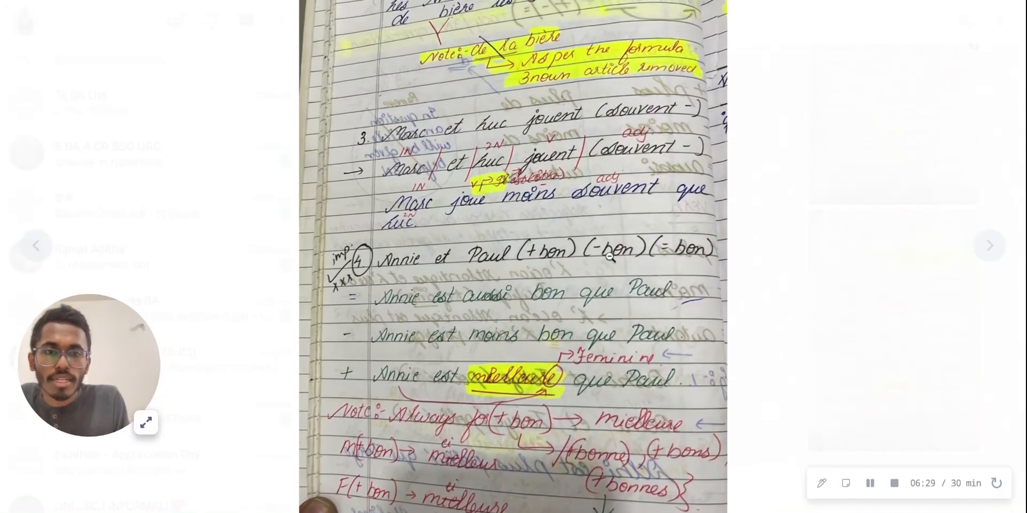